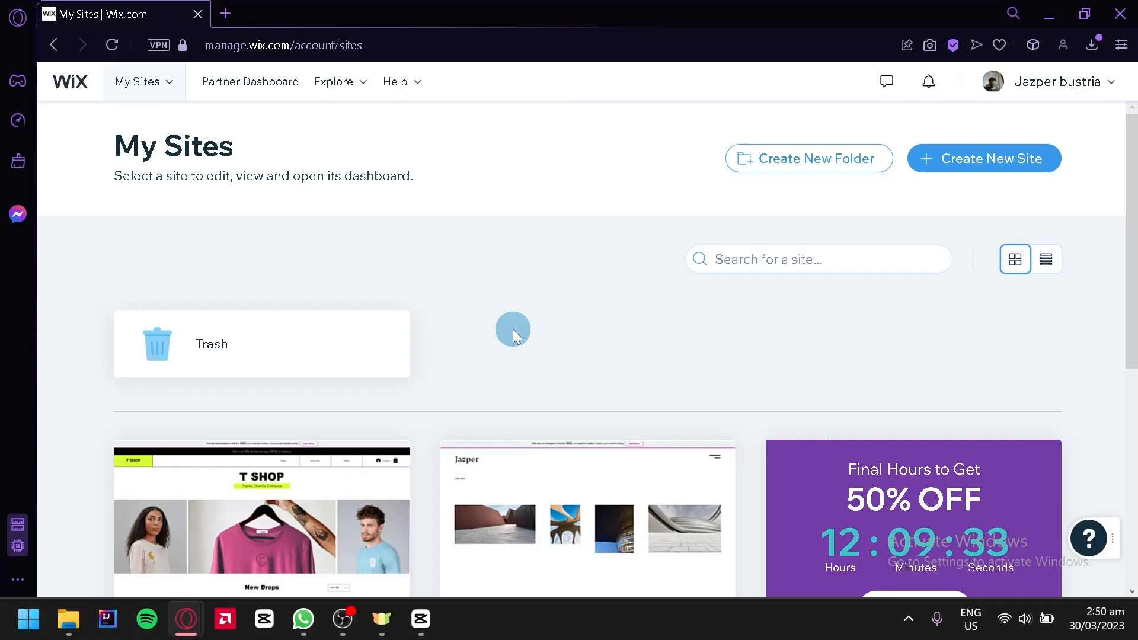
pyautogui.moveTo(483, 344)
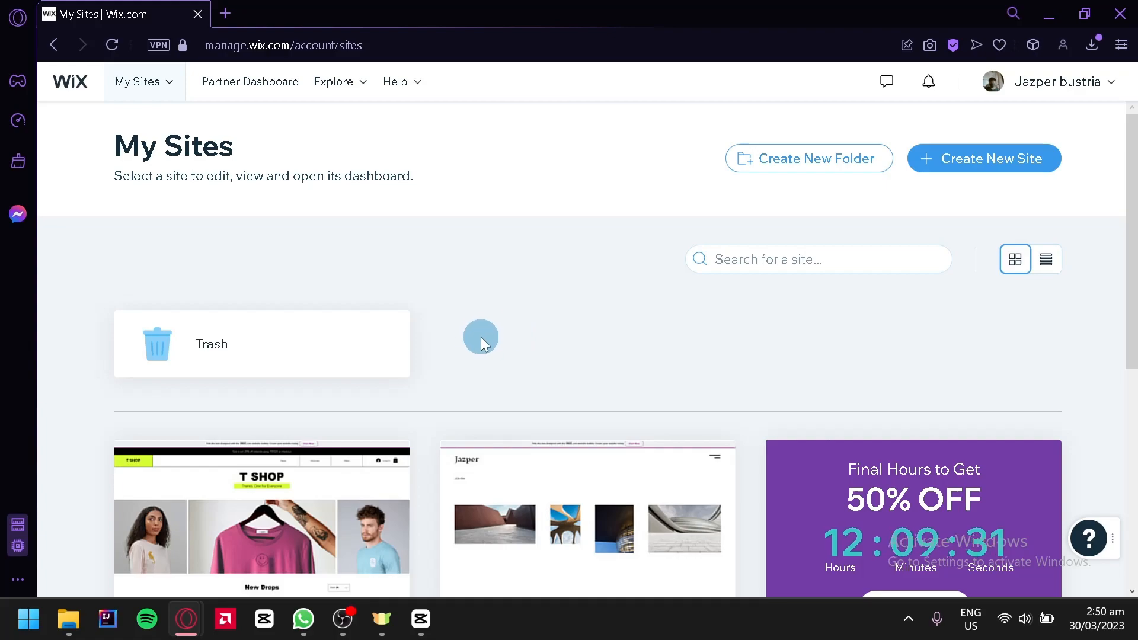
pyautogui.moveTo(320, 145)
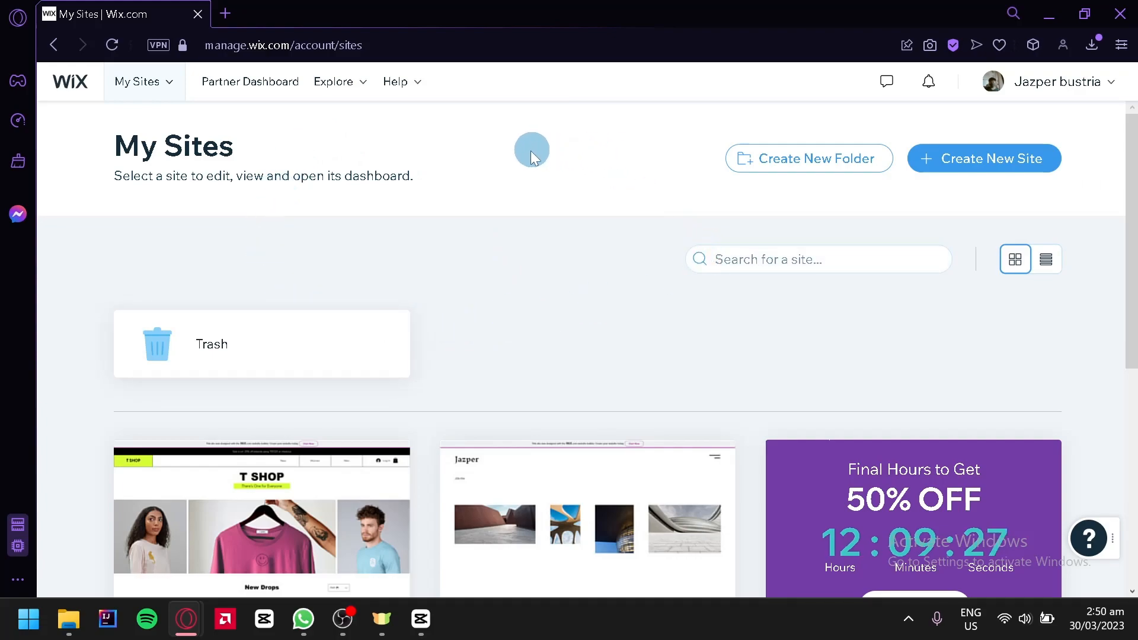
pyautogui.moveTo(562, 291)
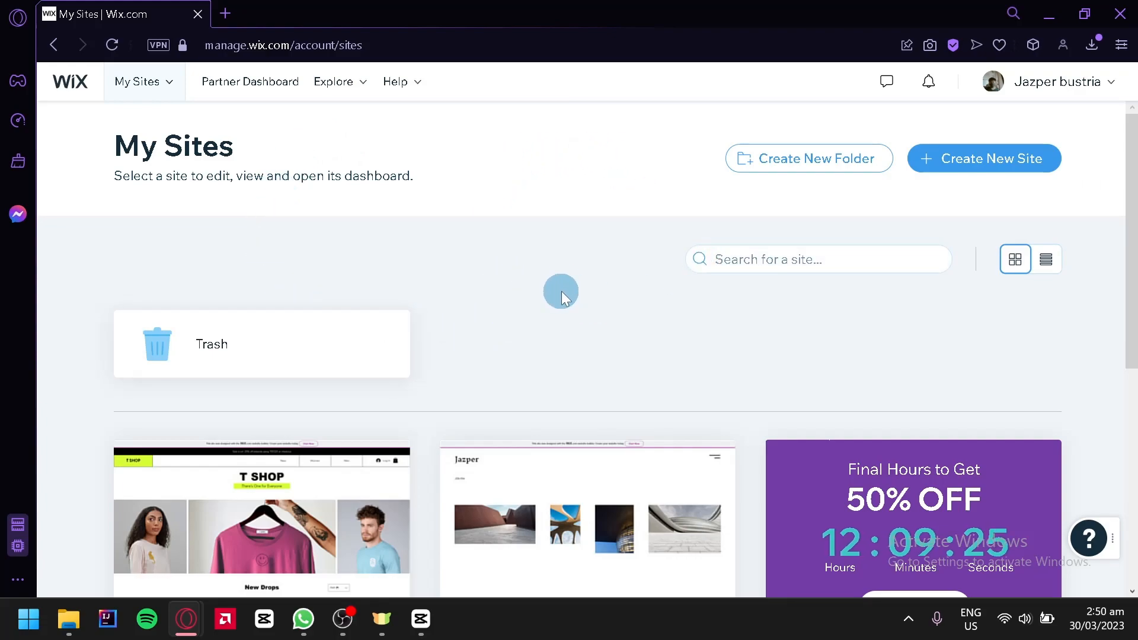
pyautogui.moveTo(1097, 86)
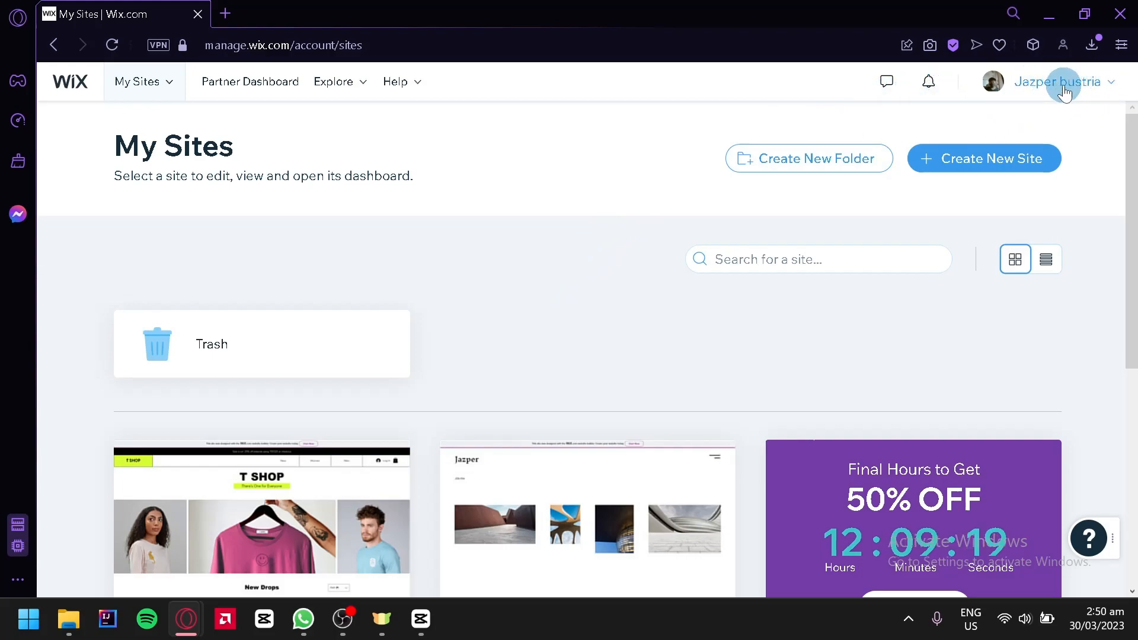
# Reach the Account Settings page from the profile menu in the top bar
pyautogui.click(1057, 82)
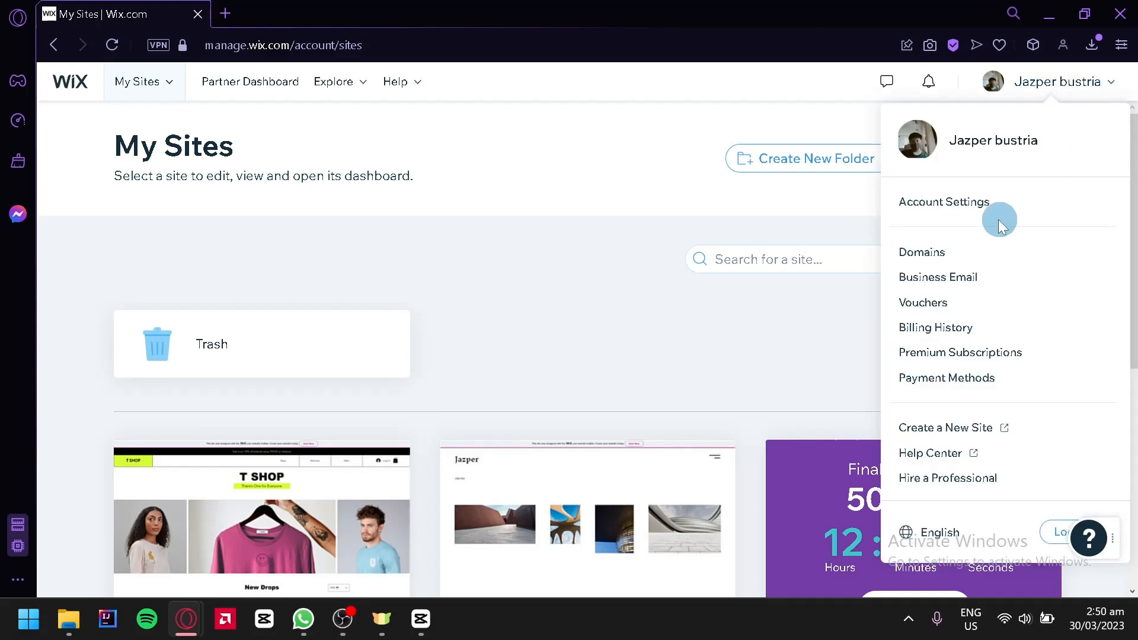
pyautogui.click(943, 202)
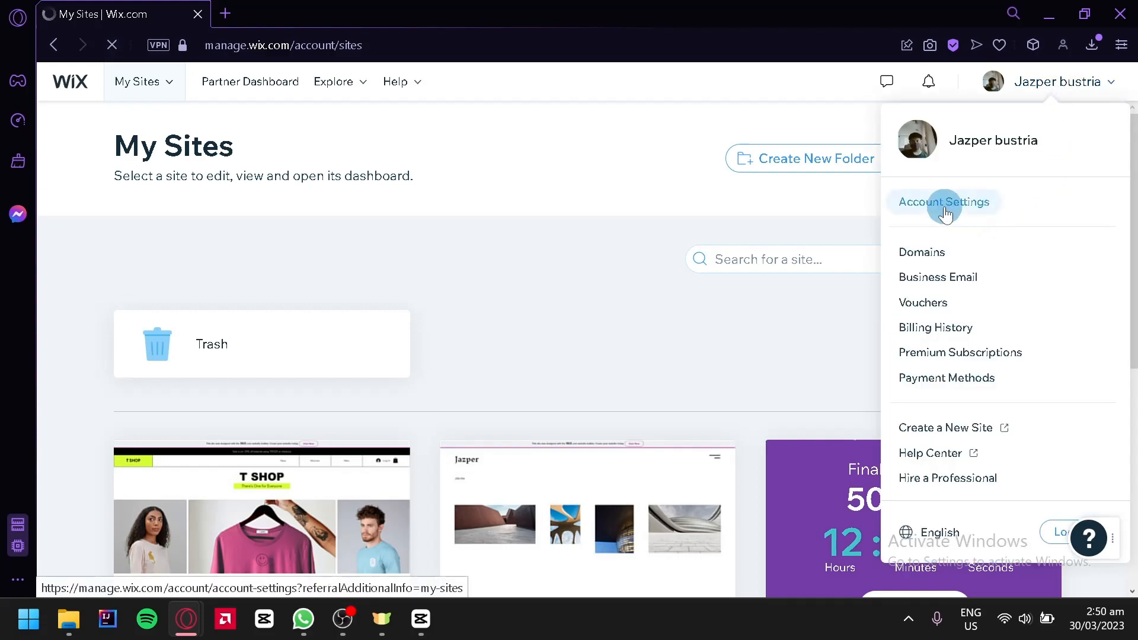
pyautogui.click(943, 202)
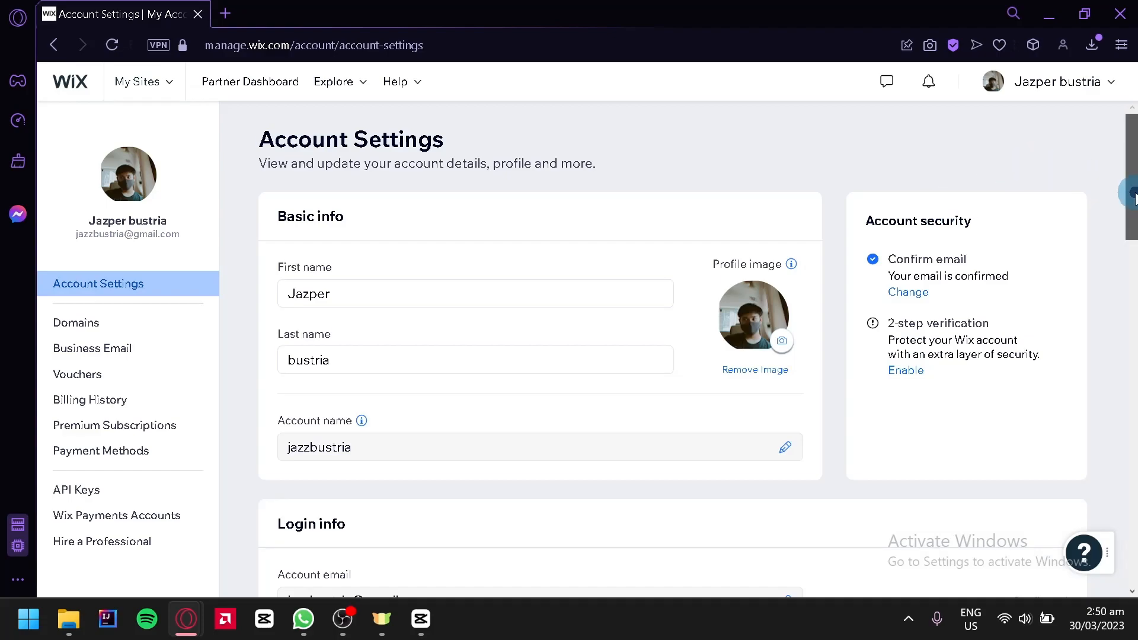
pyautogui.scroll(-3)
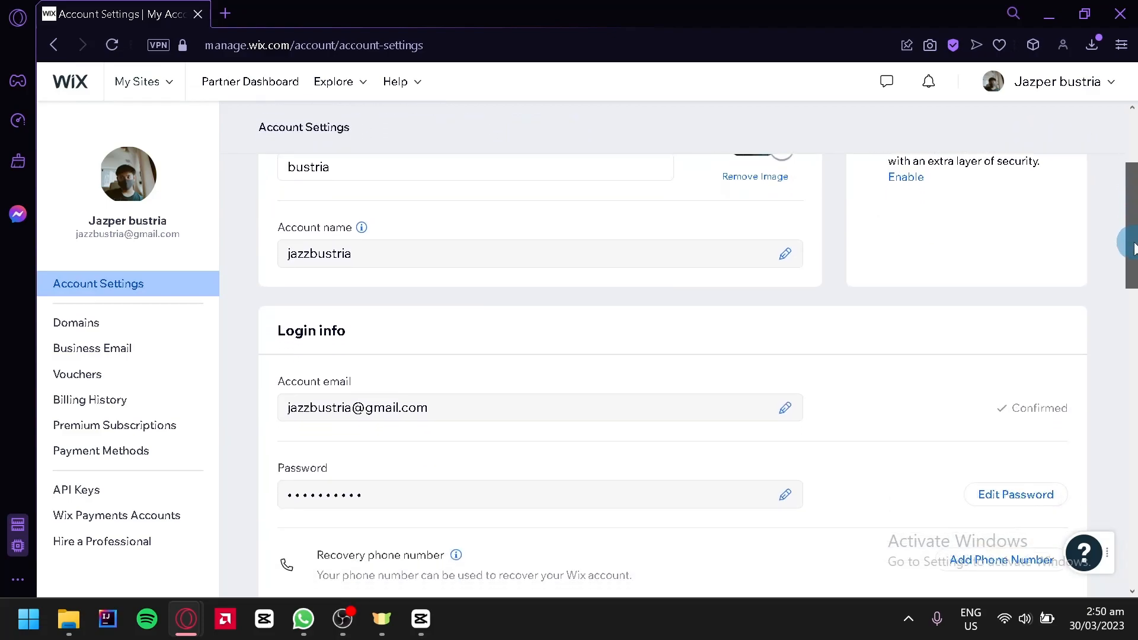
pyautogui.scroll(-3)
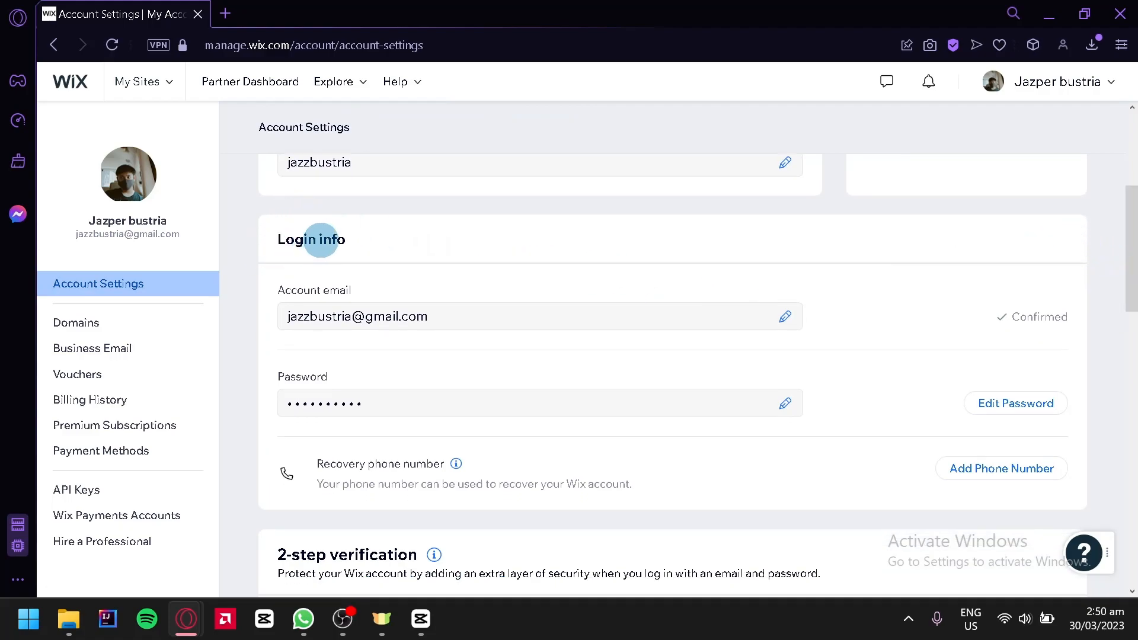
pyautogui.moveTo(455, 280)
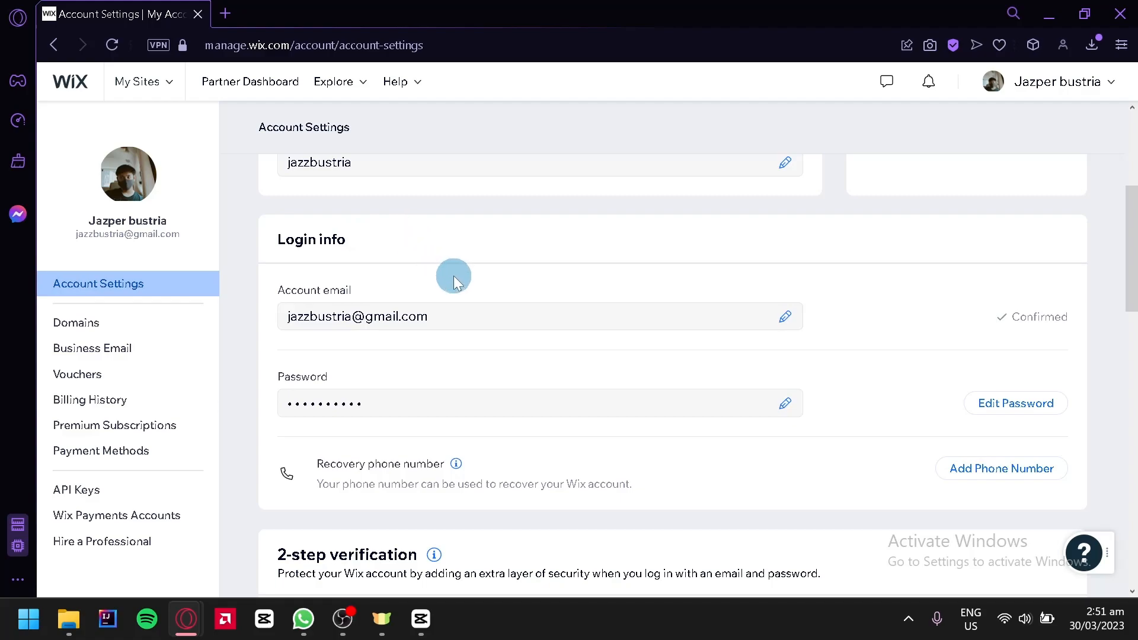
pyautogui.moveTo(452, 348)
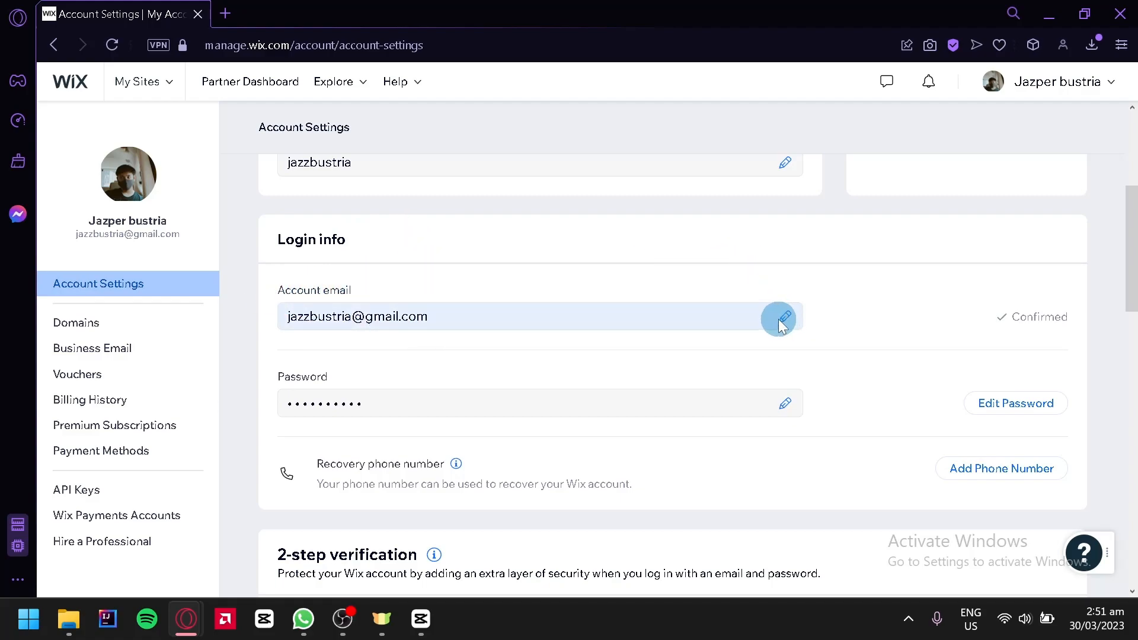
# Open the Change account email dialog via the pencil beside Account email
pyautogui.click(783, 319)
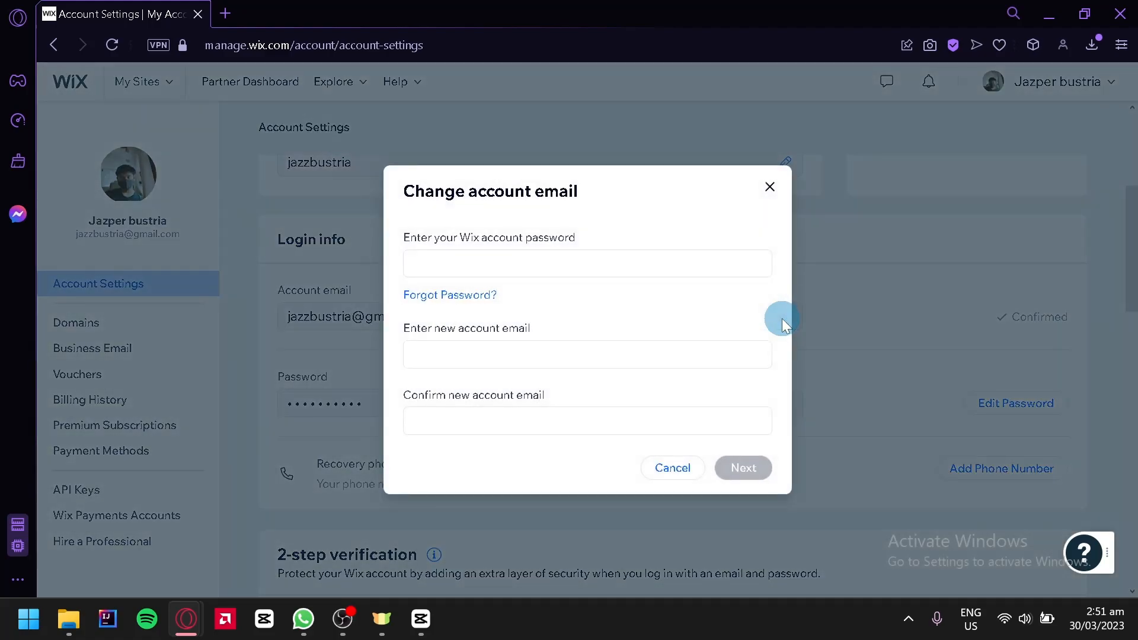
pyautogui.moveTo(649, 219)
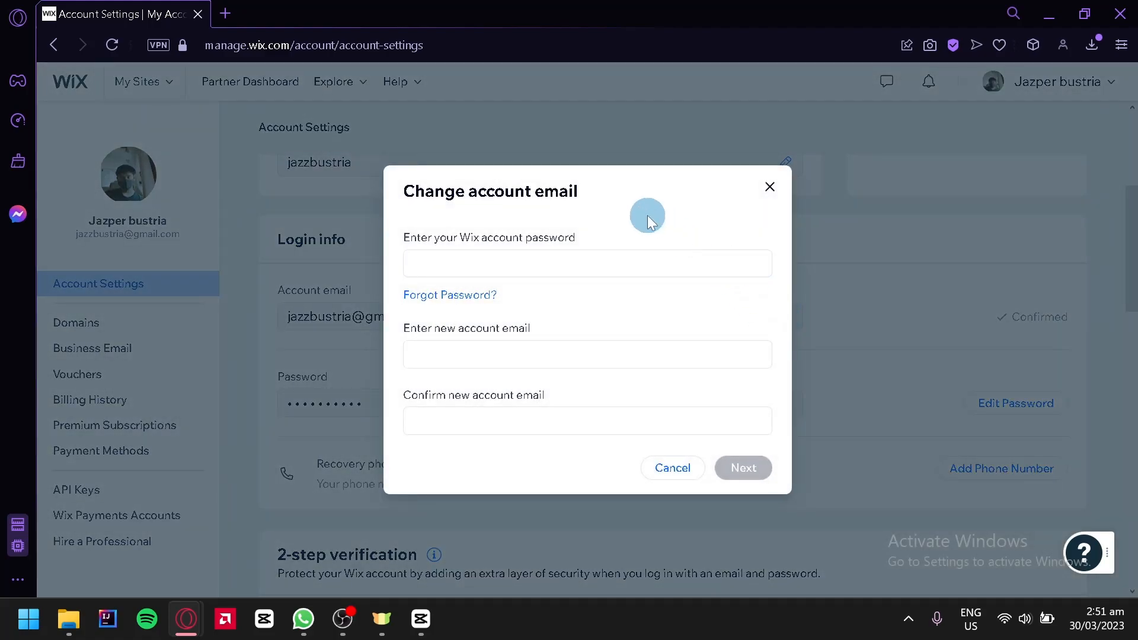
pyautogui.click(486, 263)
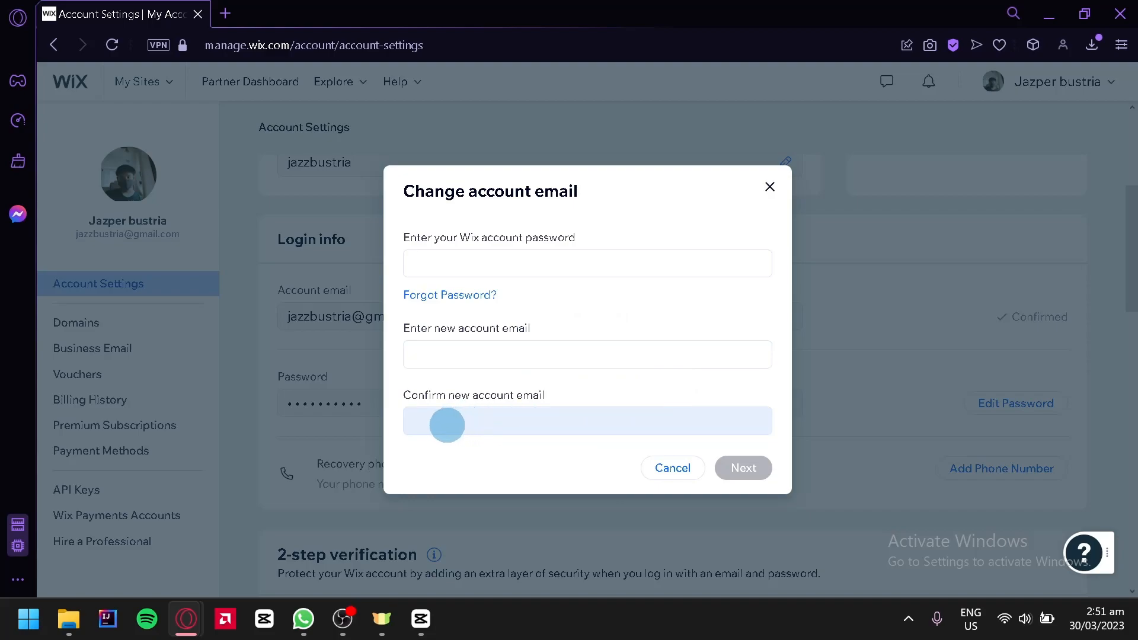
pyautogui.moveTo(481, 430)
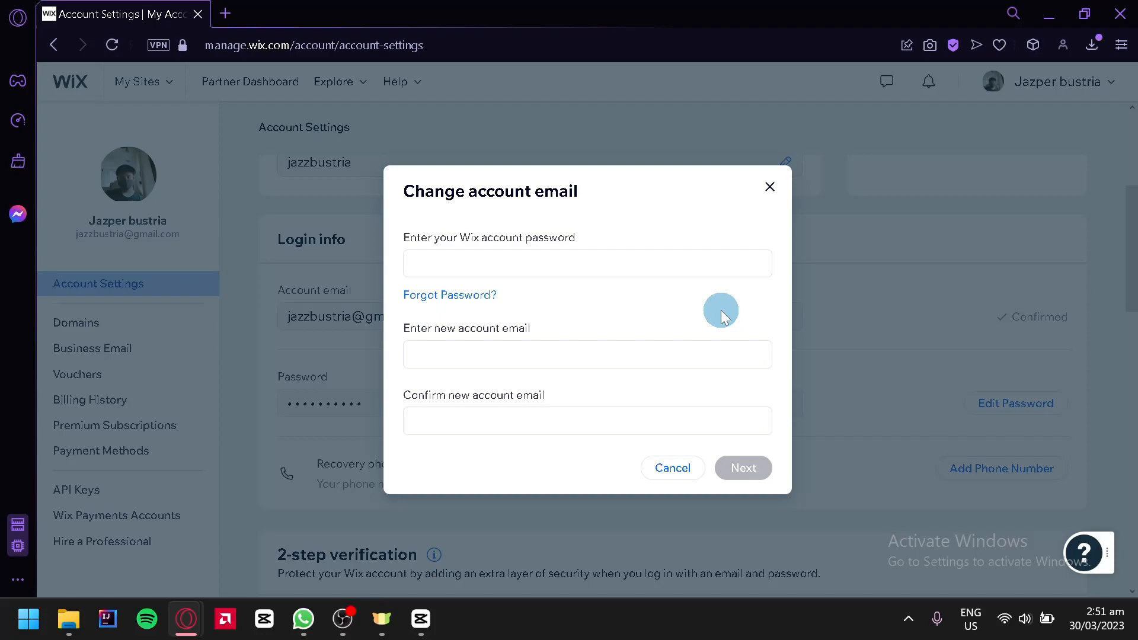
pyautogui.moveTo(763, 204)
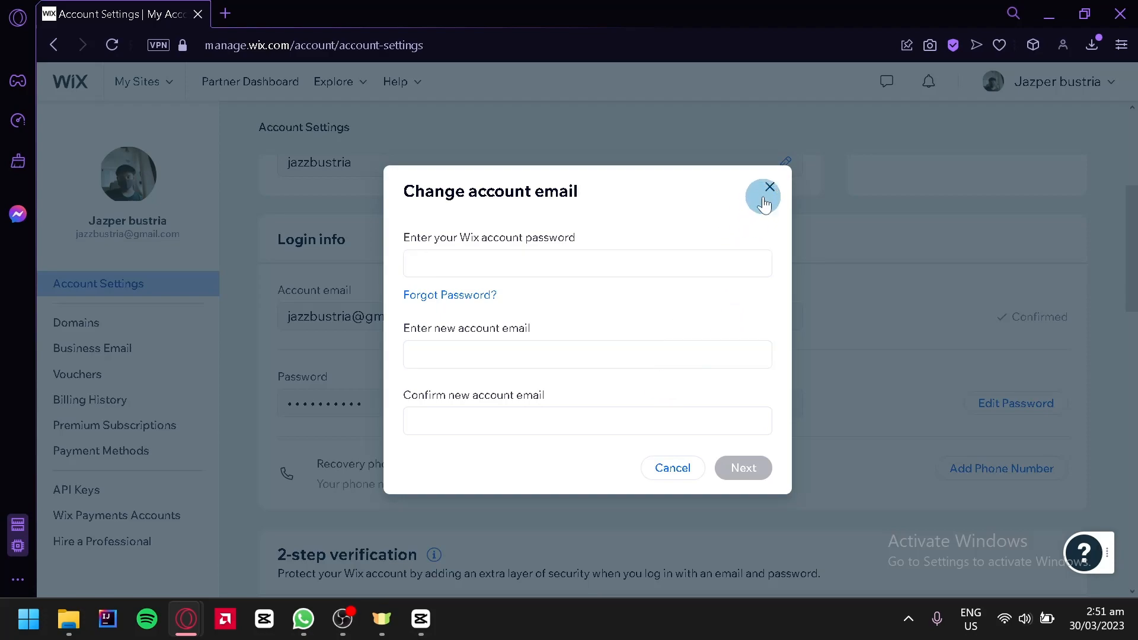